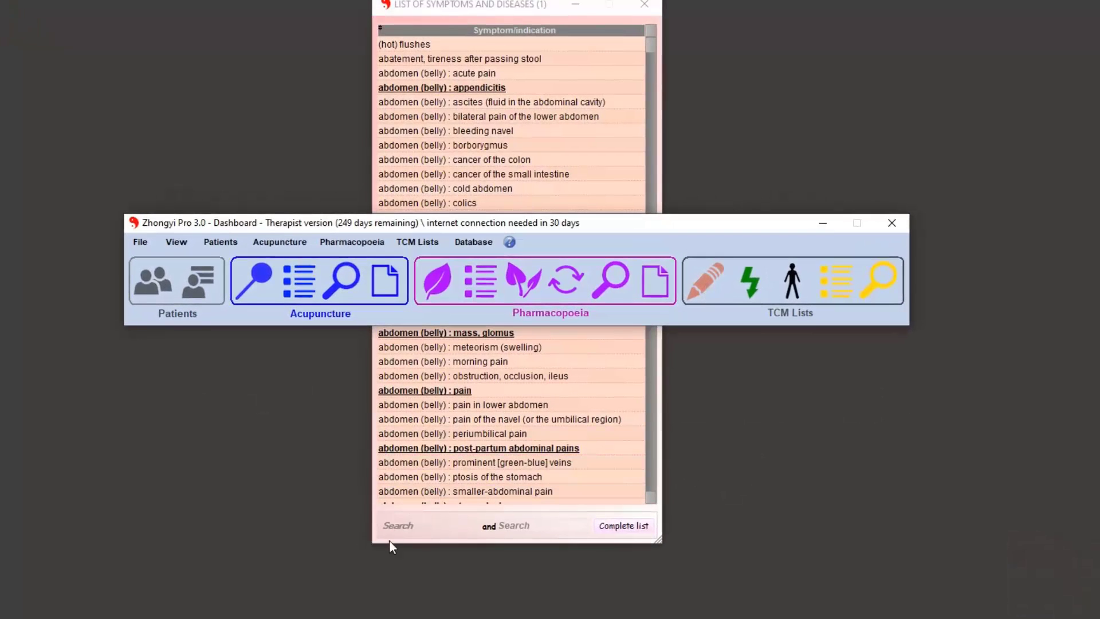
Search the symptom list for 'an' and bring up the 'psy : anxiety, worry' sheet
{"action": "type", "text": "anxi"}
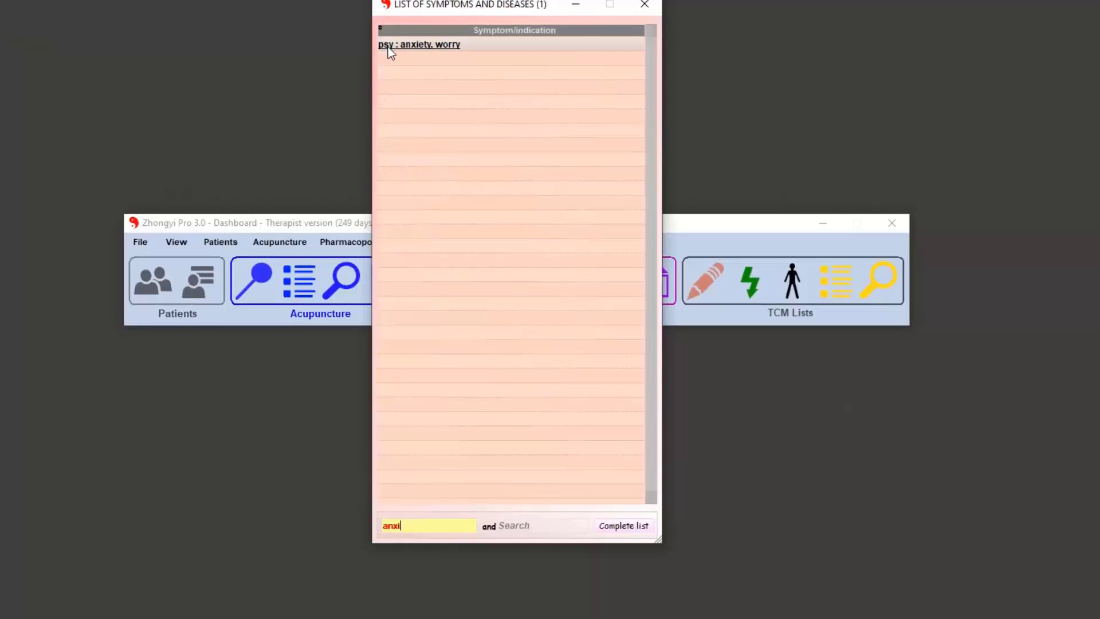
{"action": "left_click", "coordinate": [418, 45]}
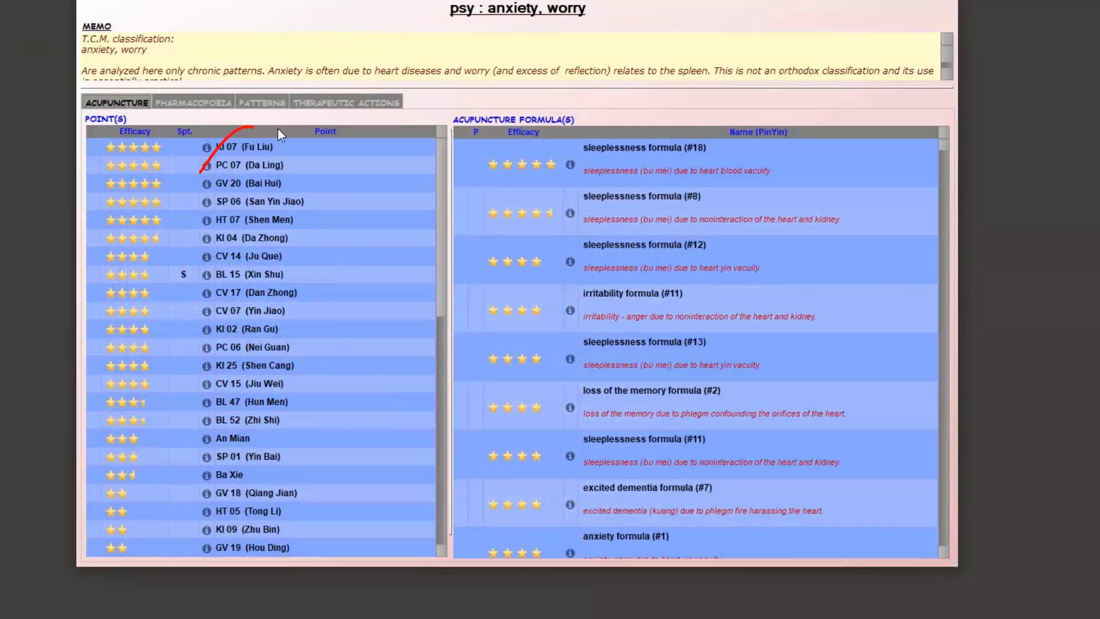
Bring up the KI 07 (Fu Liu) point page from the anxiety points list
{"action": "left_click", "coordinate": [205, 147]}
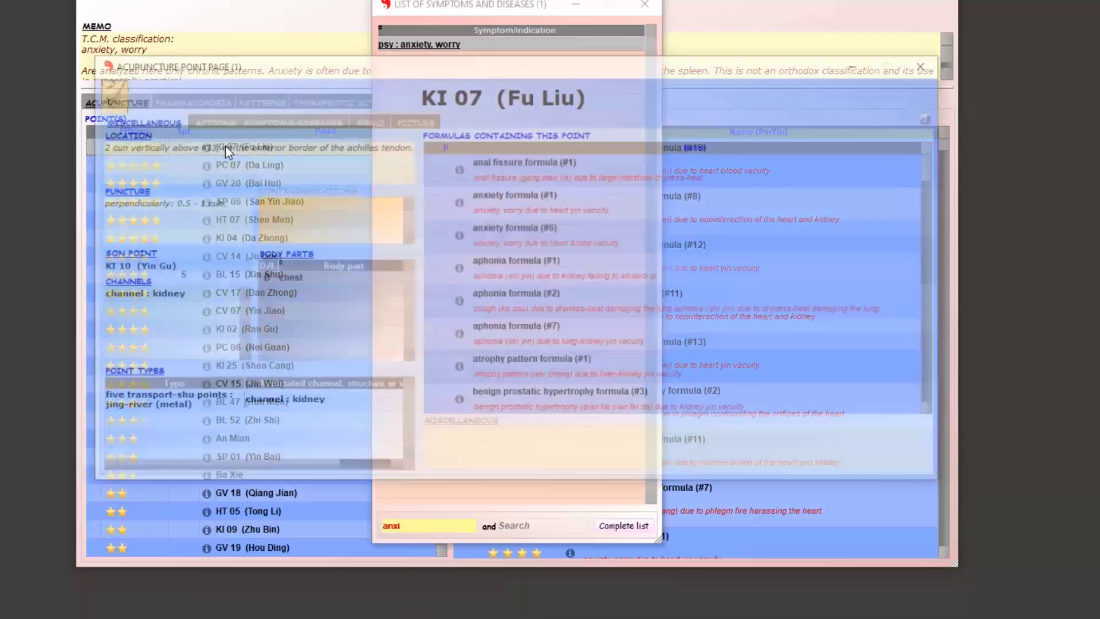
Switch the KI 07 page to its Actions, Symptoms/Diseases view
{"action": "left_click", "coordinate": [264, 119]}
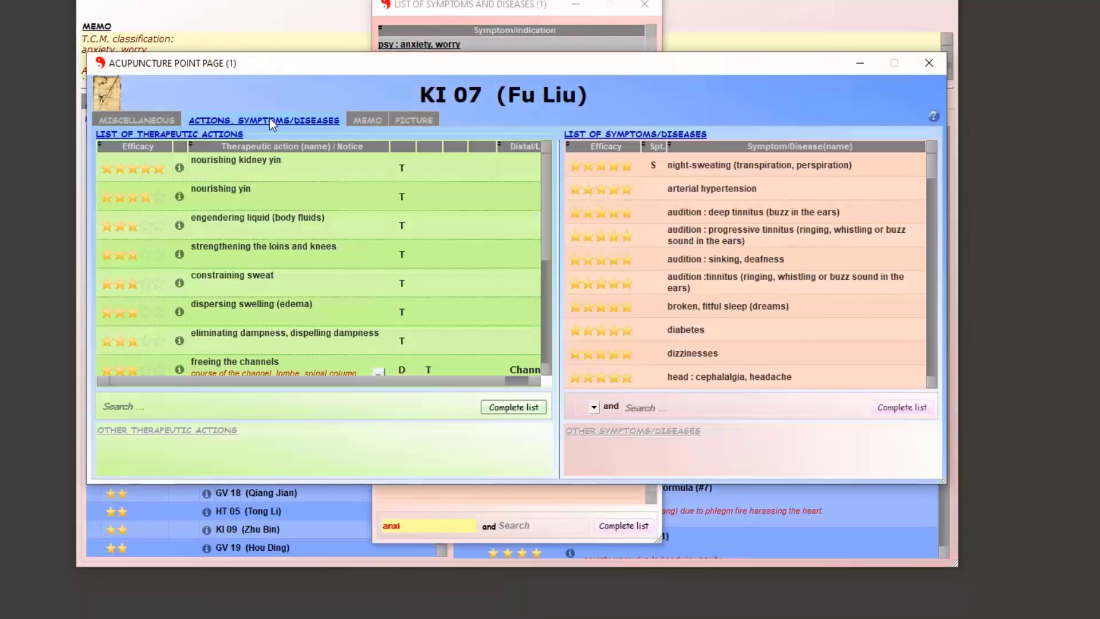
{"action": "mouse_move", "coordinate": [547, 489]}
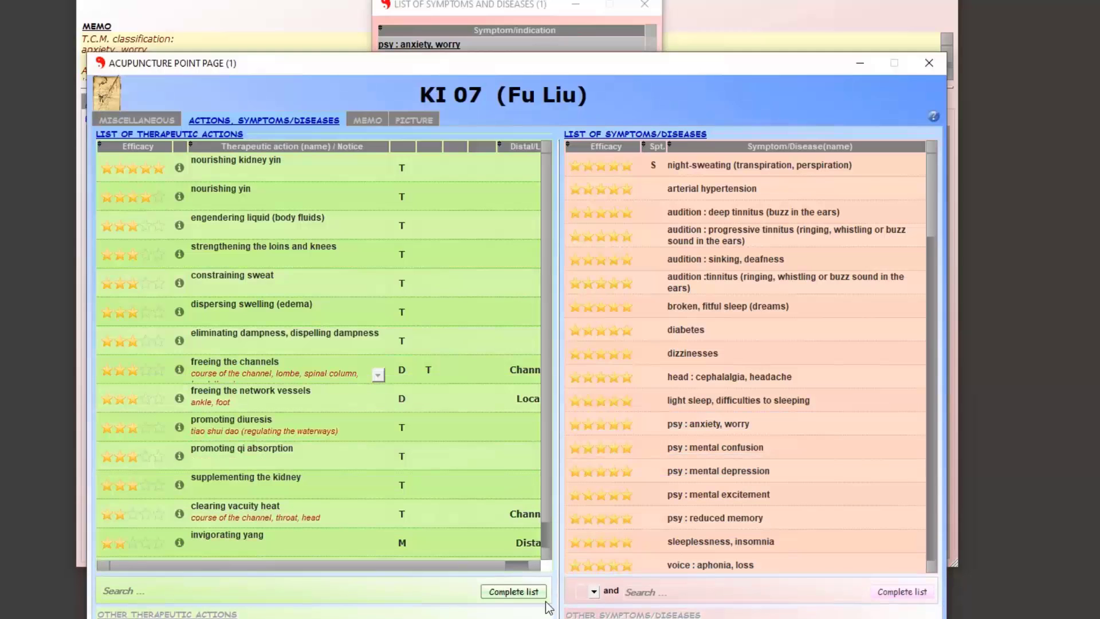
{"action": "mouse_move", "coordinate": [178, 196]}
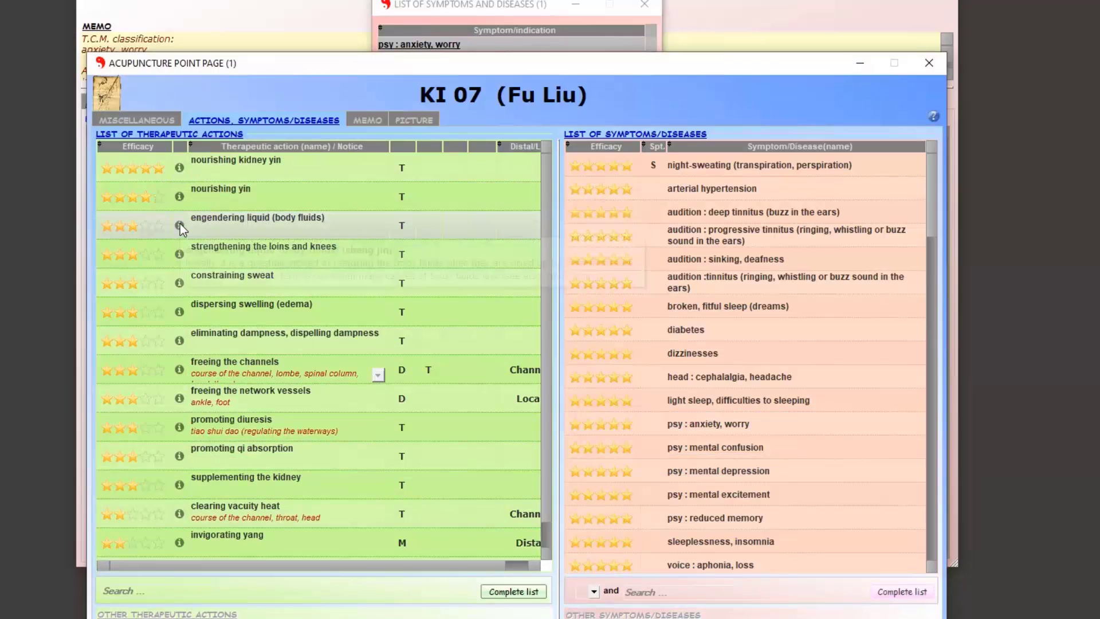
{"action": "mouse_move", "coordinate": [180, 226]}
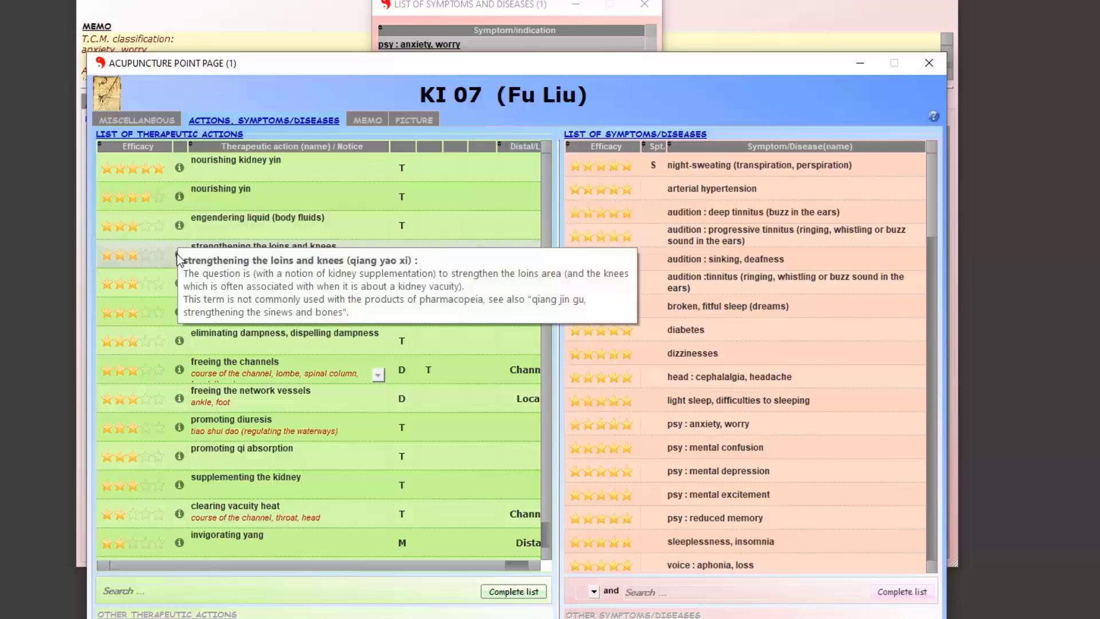
{"action": "mouse_move", "coordinate": [223, 239]}
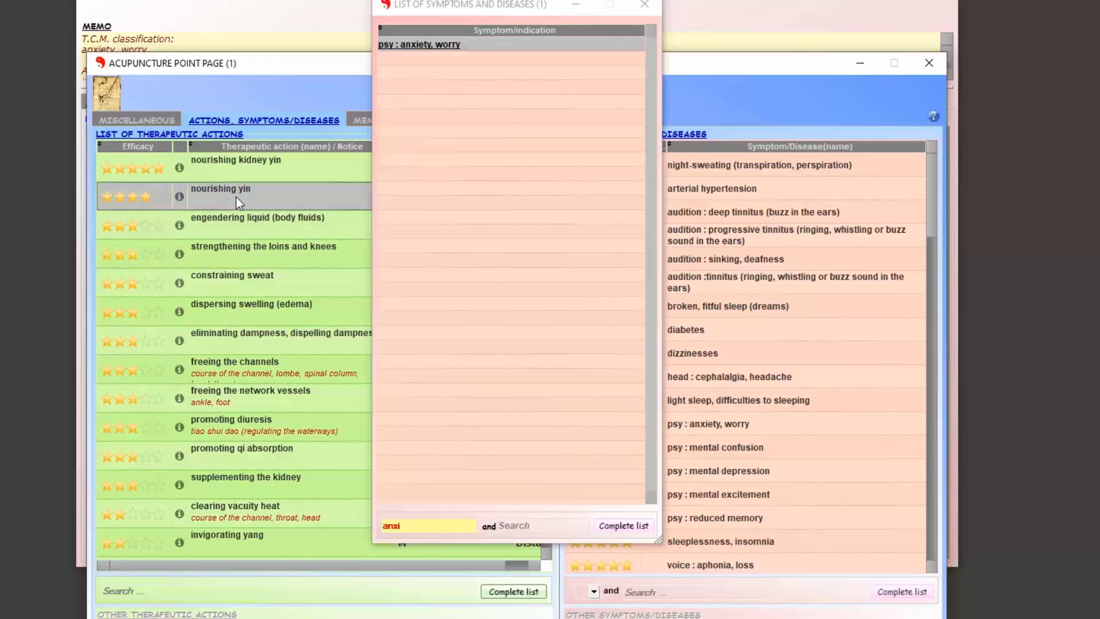
Close the point and symptom pages and request exit, raising the 'Do you want to exit?' prompt
{"action": "double_click", "coordinate": [220, 188]}
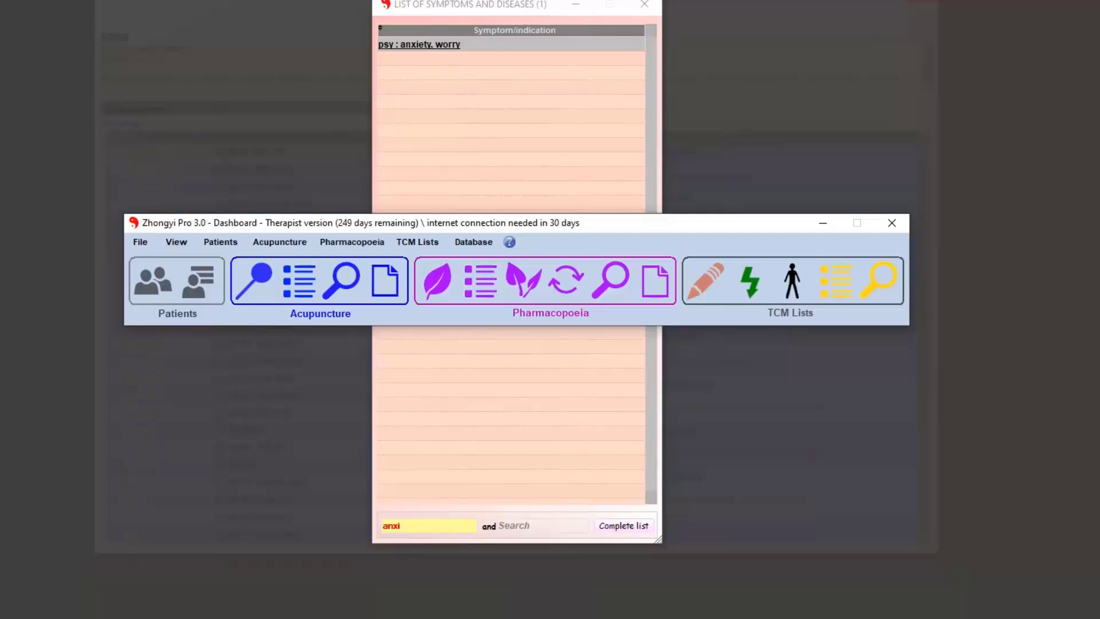
{"action": "left_click", "coordinate": [891, 222]}
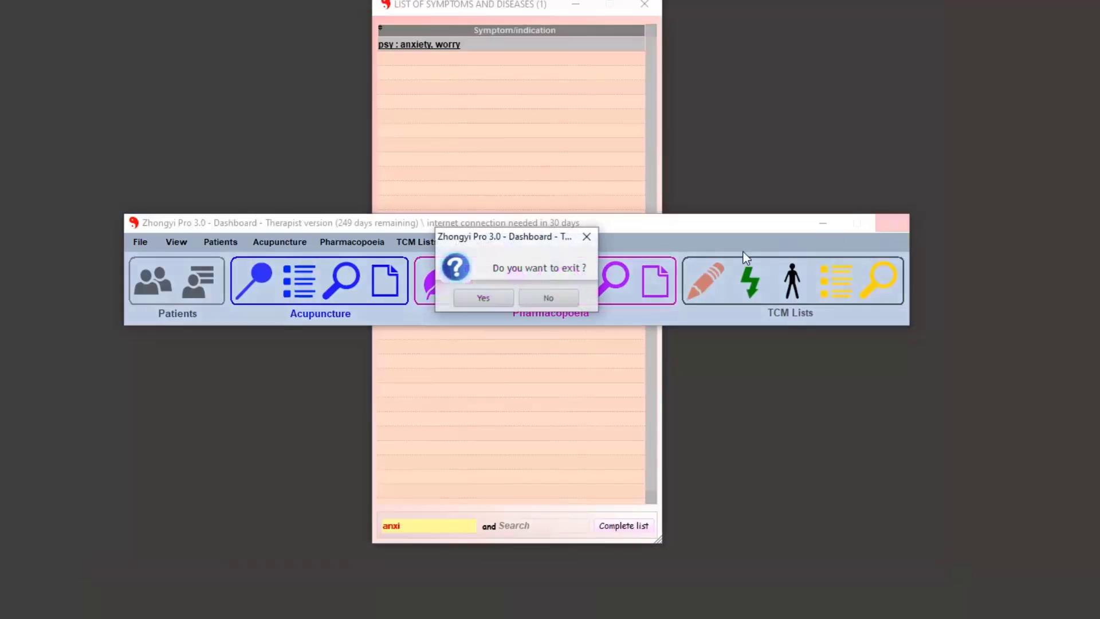